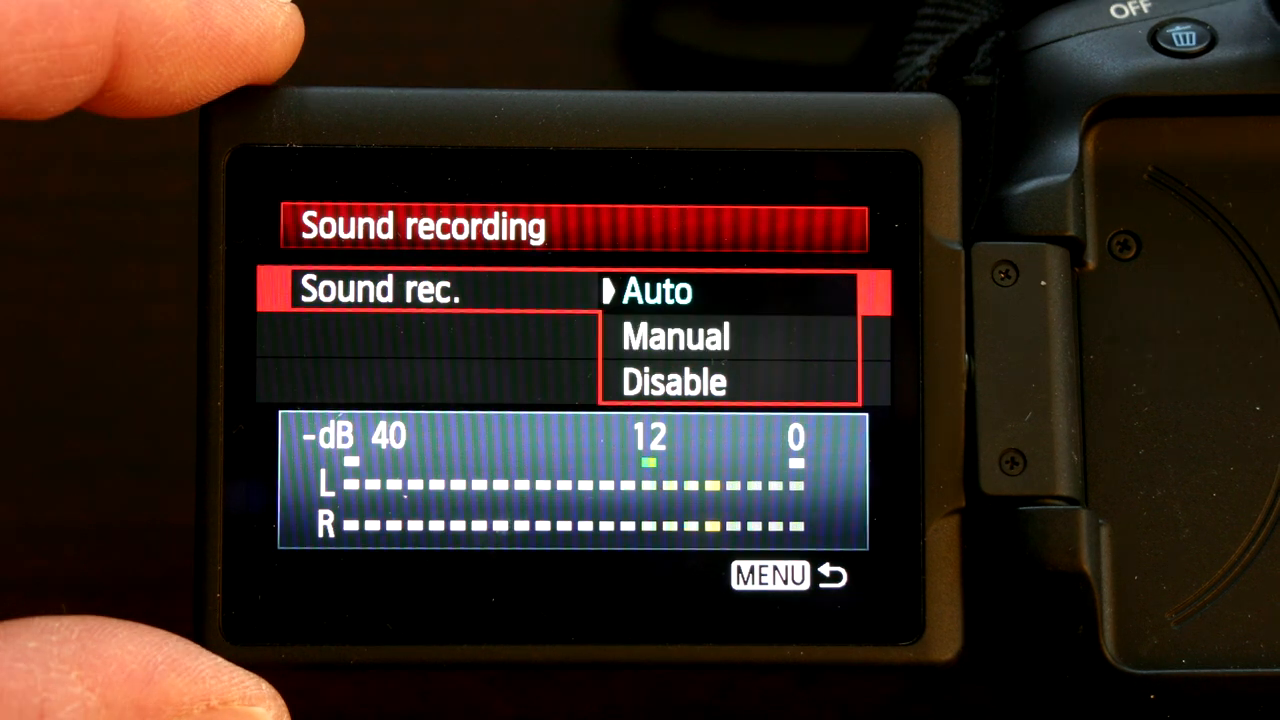
Change Sound rec. from Auto to Manual, revealing Rec. level and Wind filter.
key(Down)
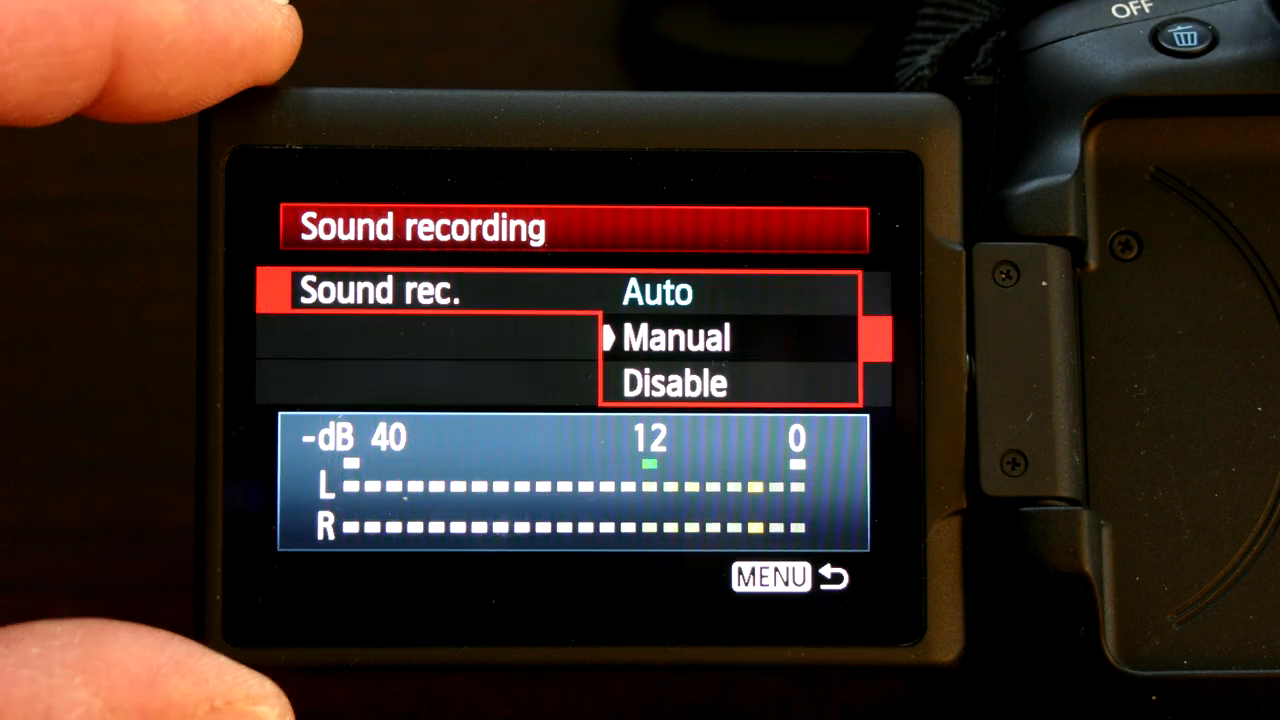
click(675, 337)
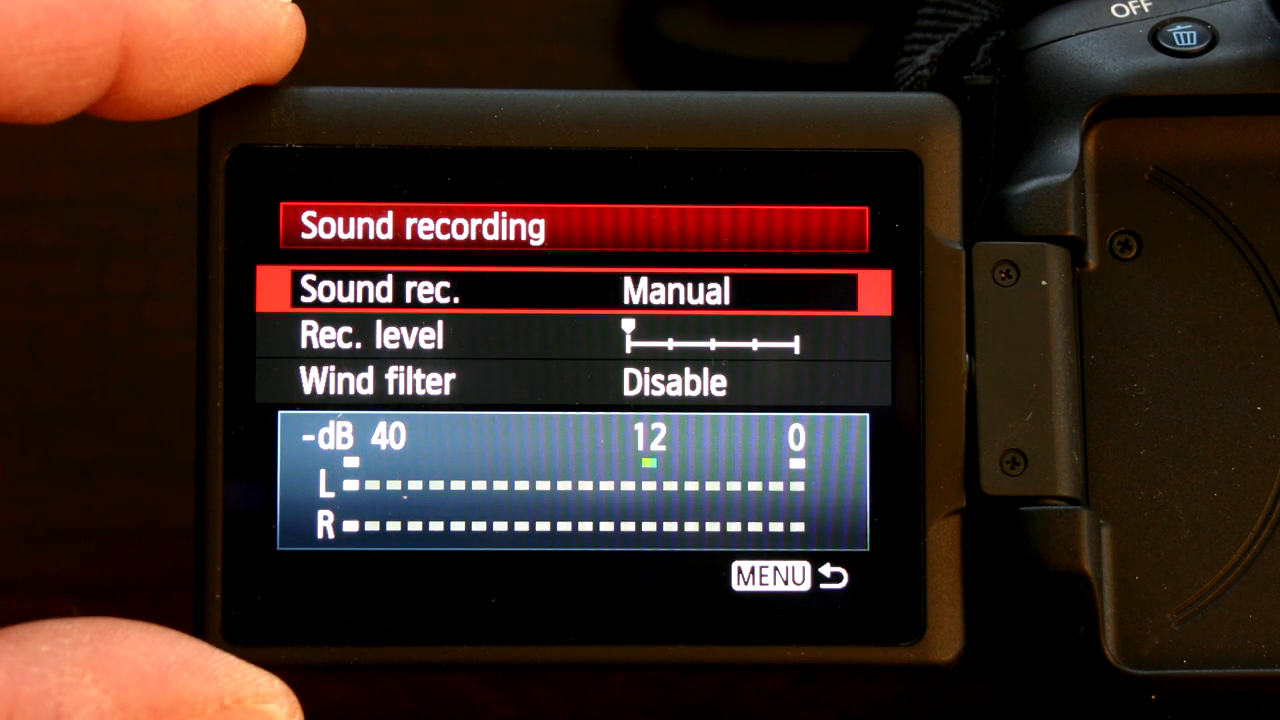